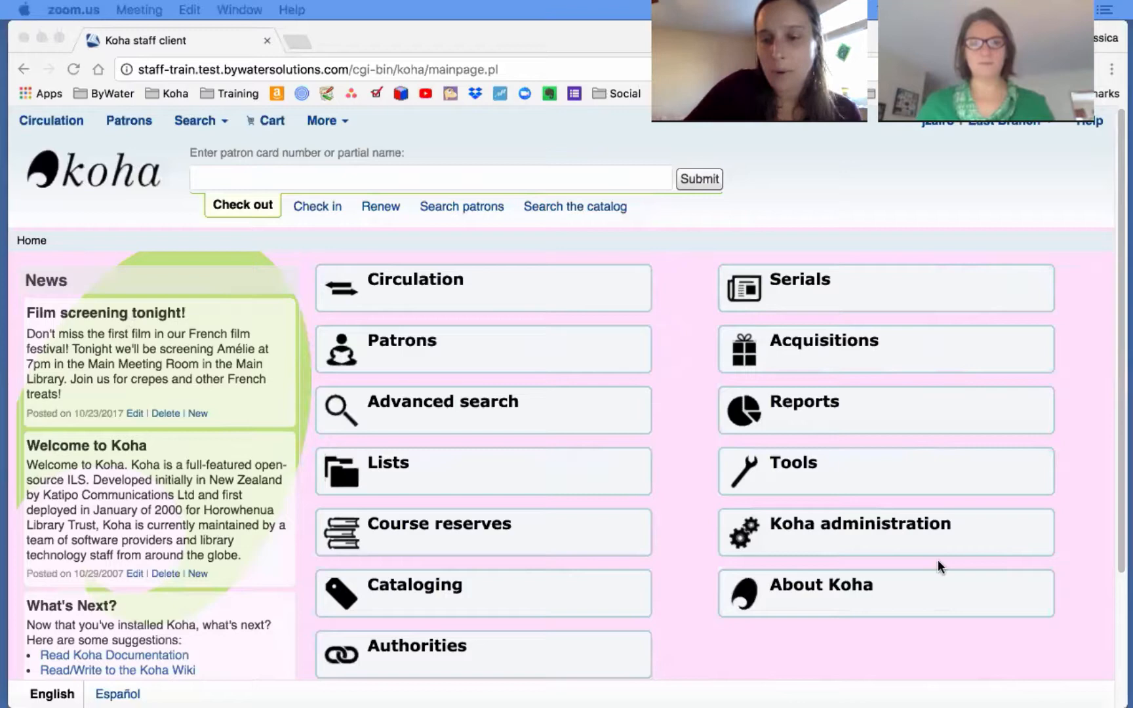
Go to the Koha administration area from the staff home page.
{"action": "left_click", "coordinate": [859, 524]}
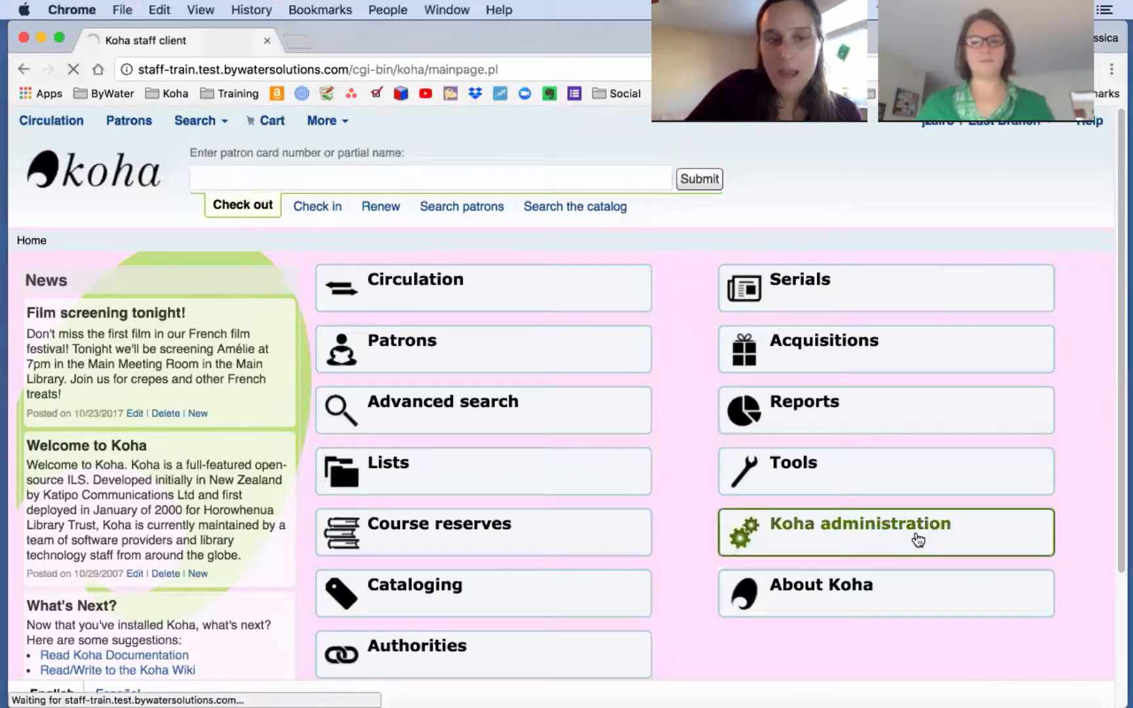
{"action": "left_click", "coordinate": [859, 524]}
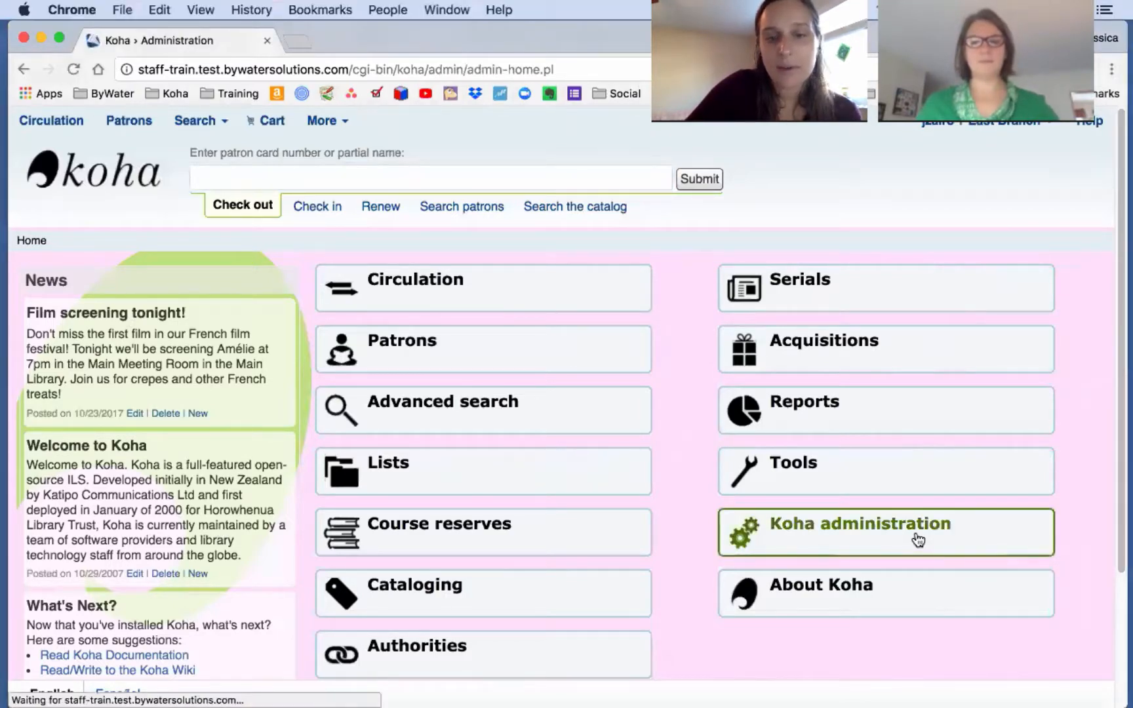
Search the global system preferences for 'automem'.
{"action": "left_click", "coordinate": [859, 523]}
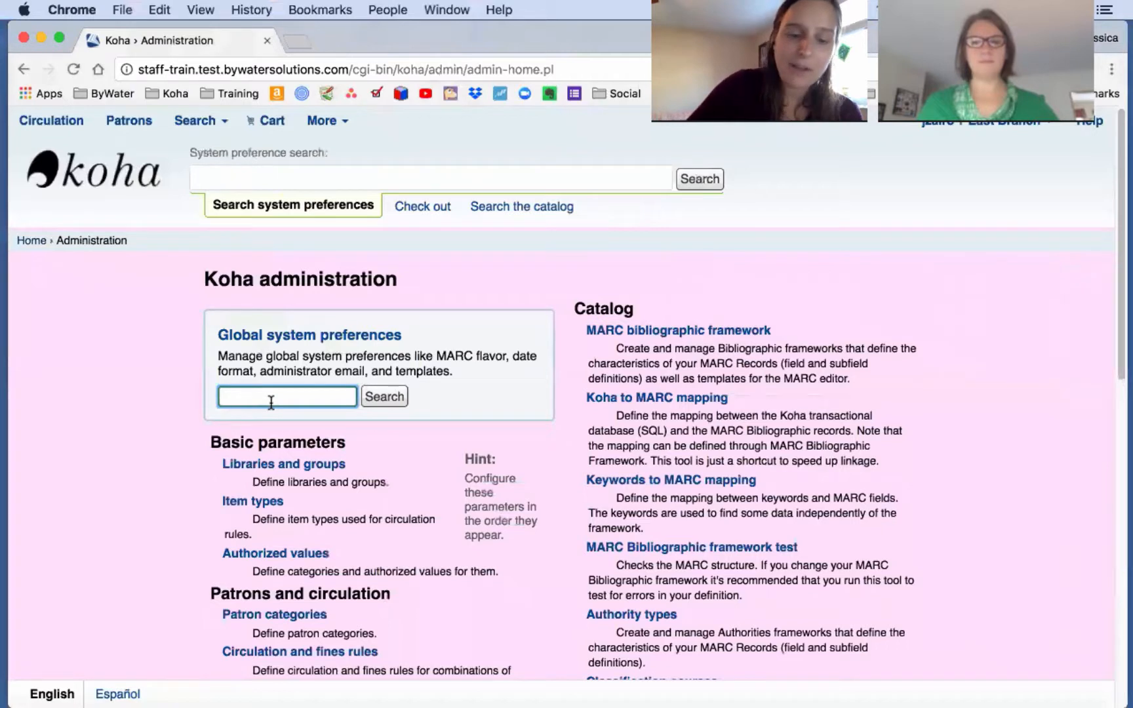
{"action": "type", "text": "auto"}
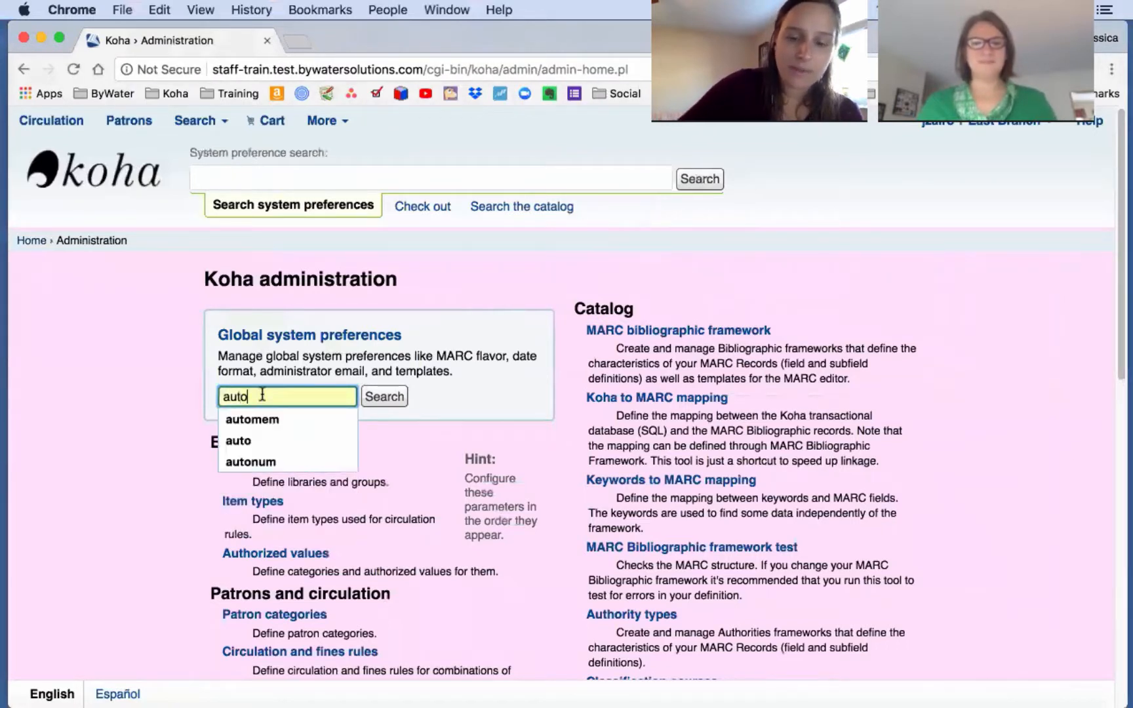
{"action": "left_click", "coordinate": [252, 419]}
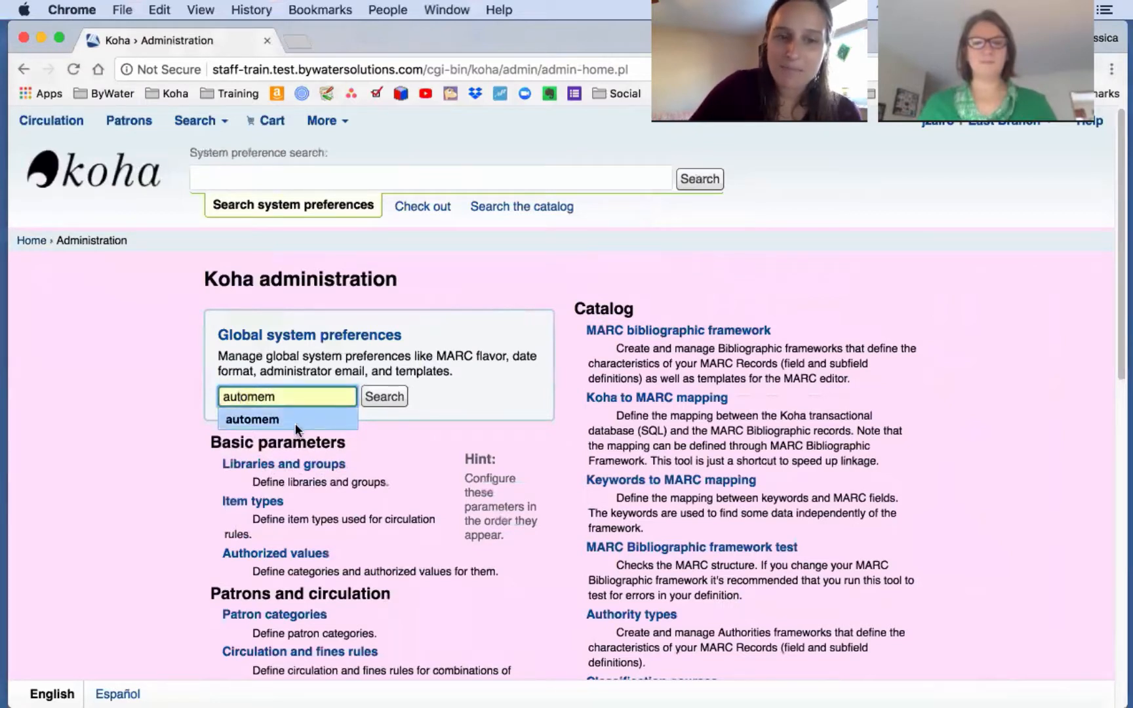
{"action": "left_click", "coordinate": [384, 396]}
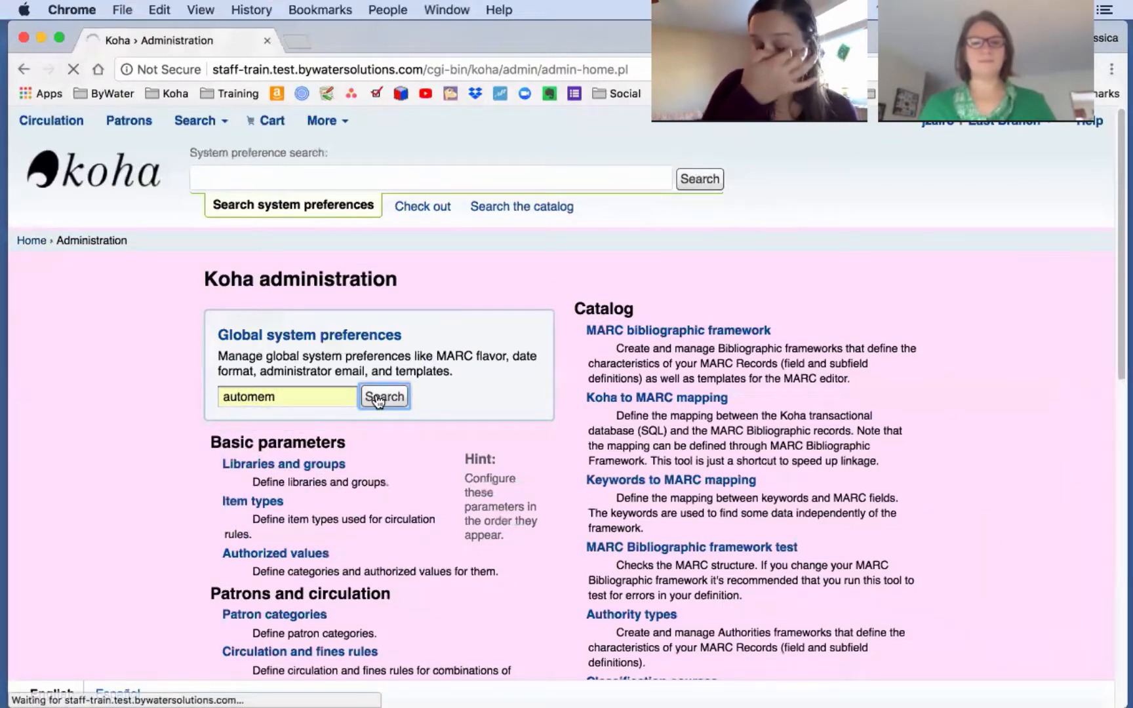
{"action": "left_click", "coordinate": [385, 396]}
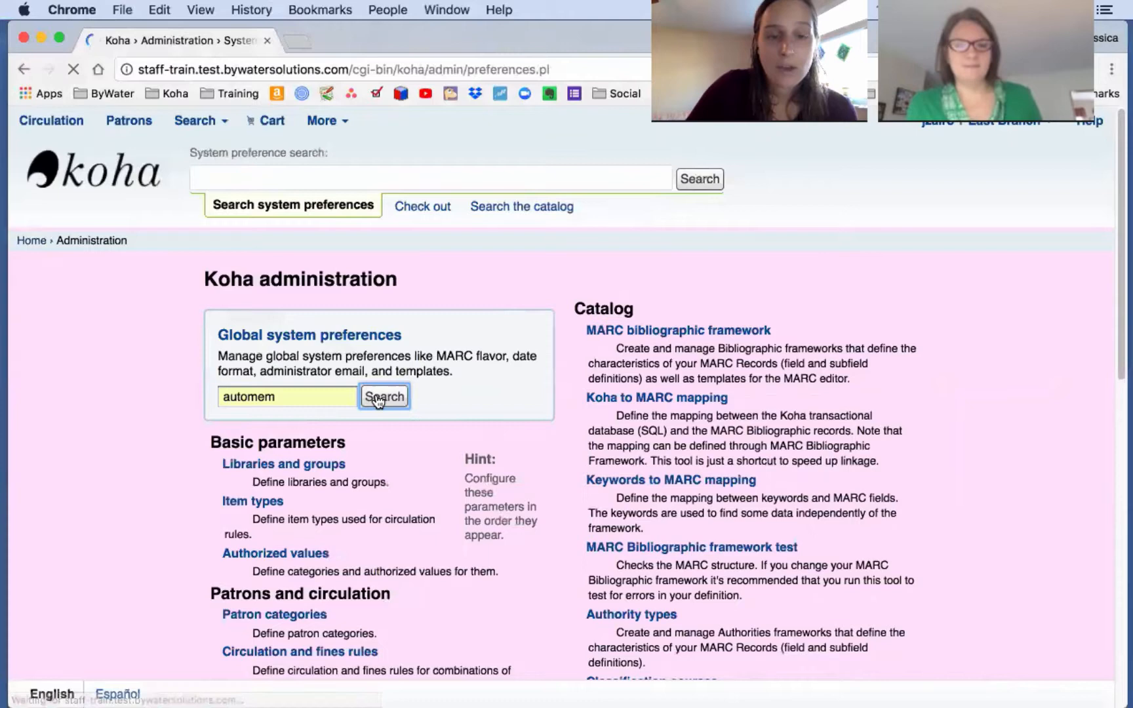
Review the automem results: autoMemberNum Do, mandatory surname/firstname, checkdigit Don't.
{"action": "left_click", "coordinate": [384, 396]}
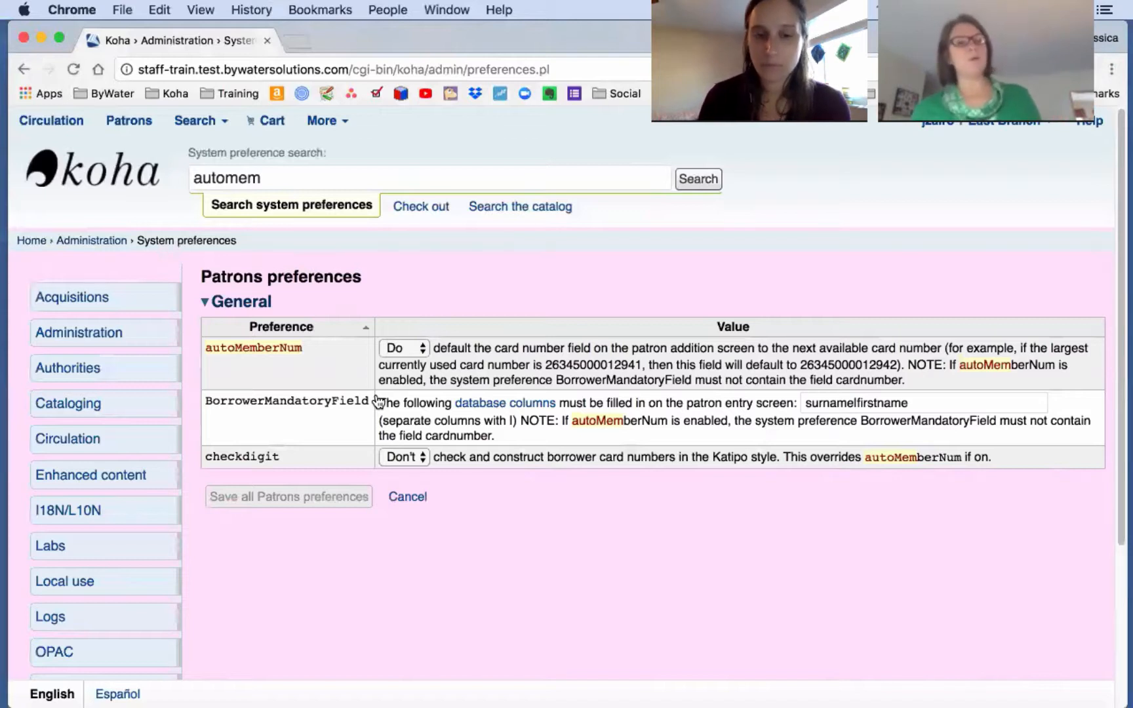
{"action": "mouse_move", "coordinate": [716, 281]}
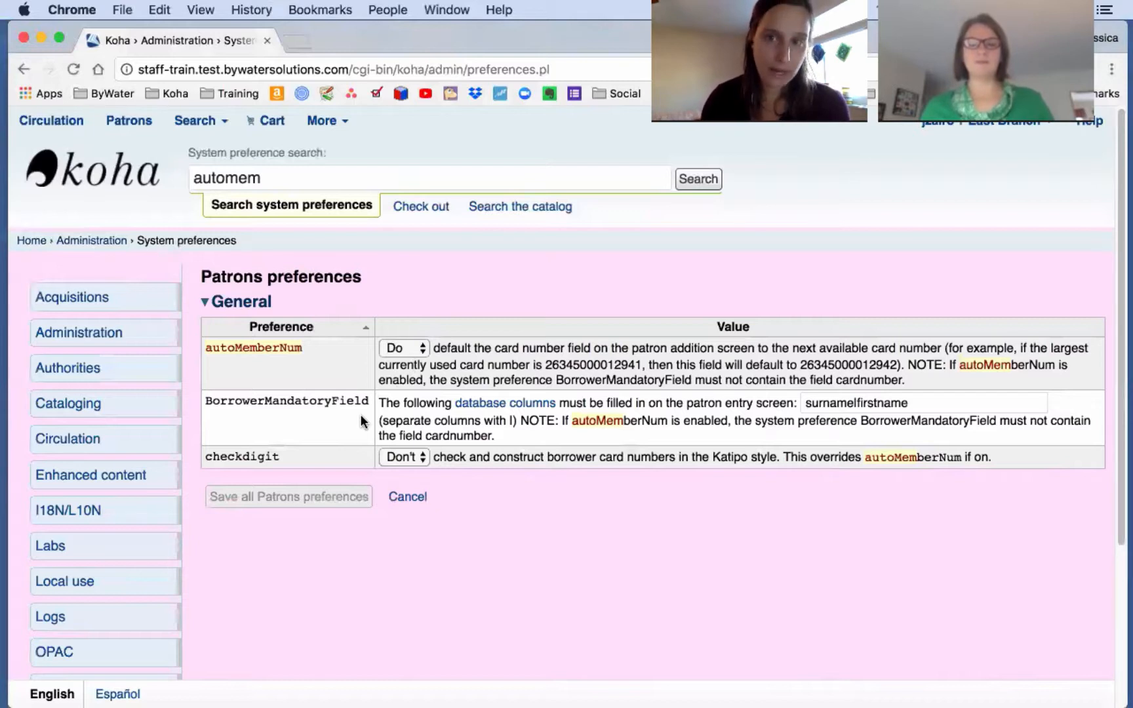
{"action": "mouse_move", "coordinate": [723, 553]}
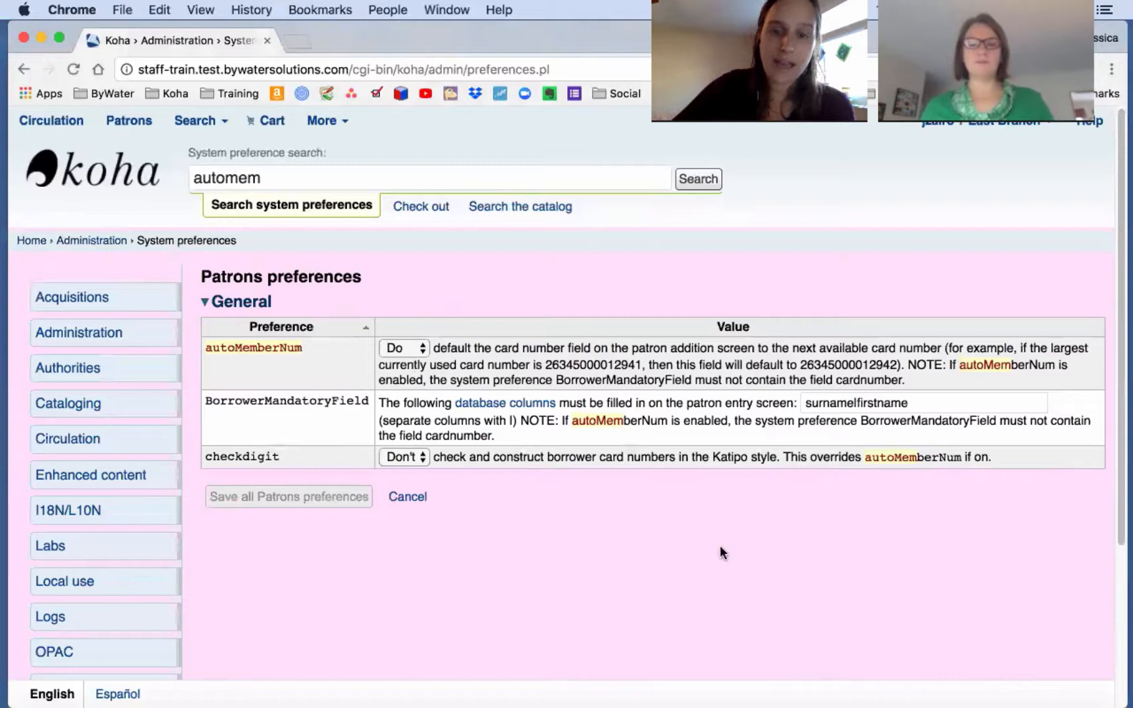
{"action": "double_click", "coordinate": [610, 421]}
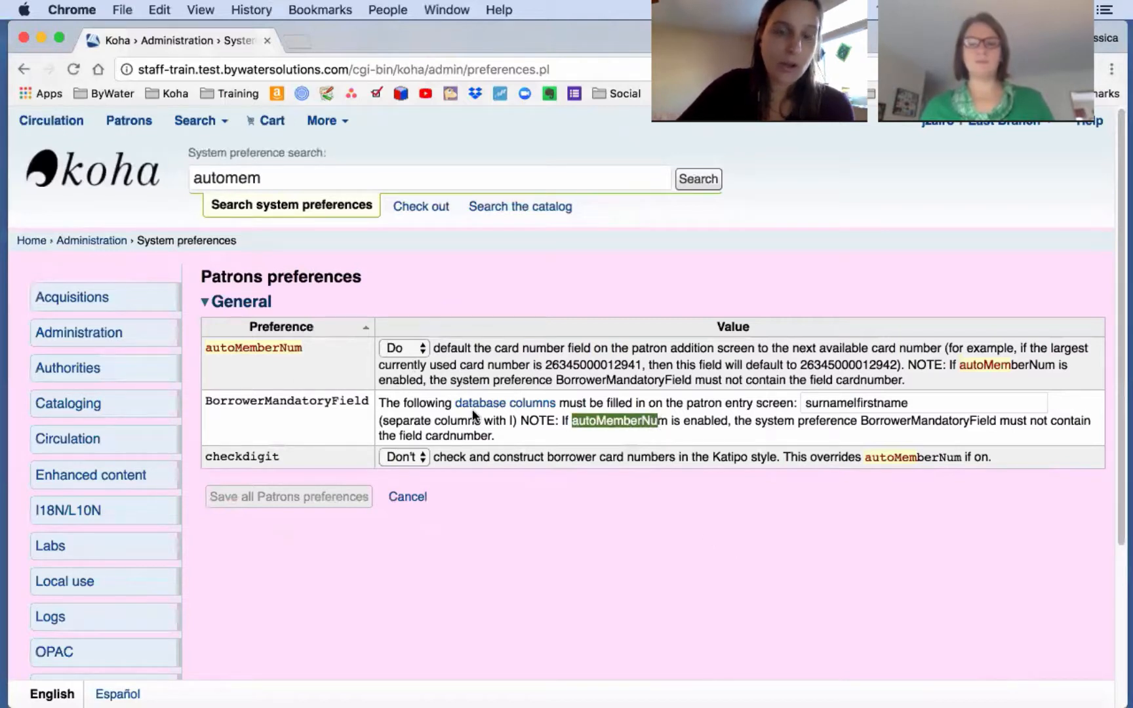
{"action": "mouse_move", "coordinate": [1045, 433]}
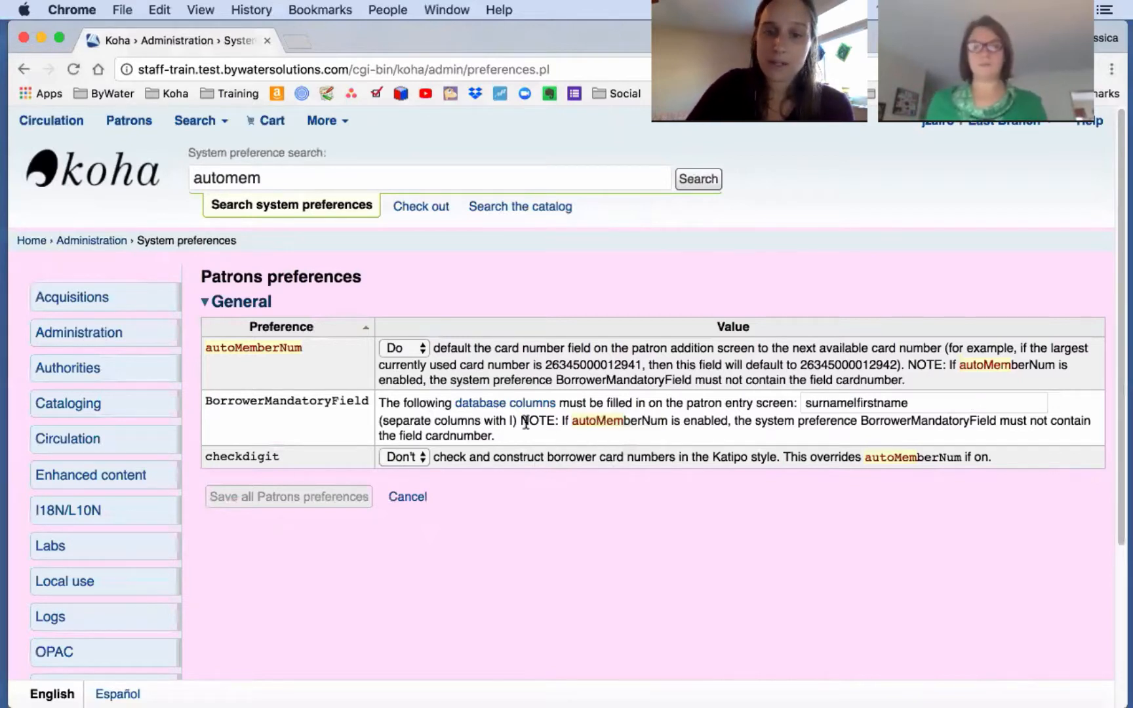
{"action": "left_click_drag", "start_coordinate": [520, 421], "coordinate": [494, 435]}
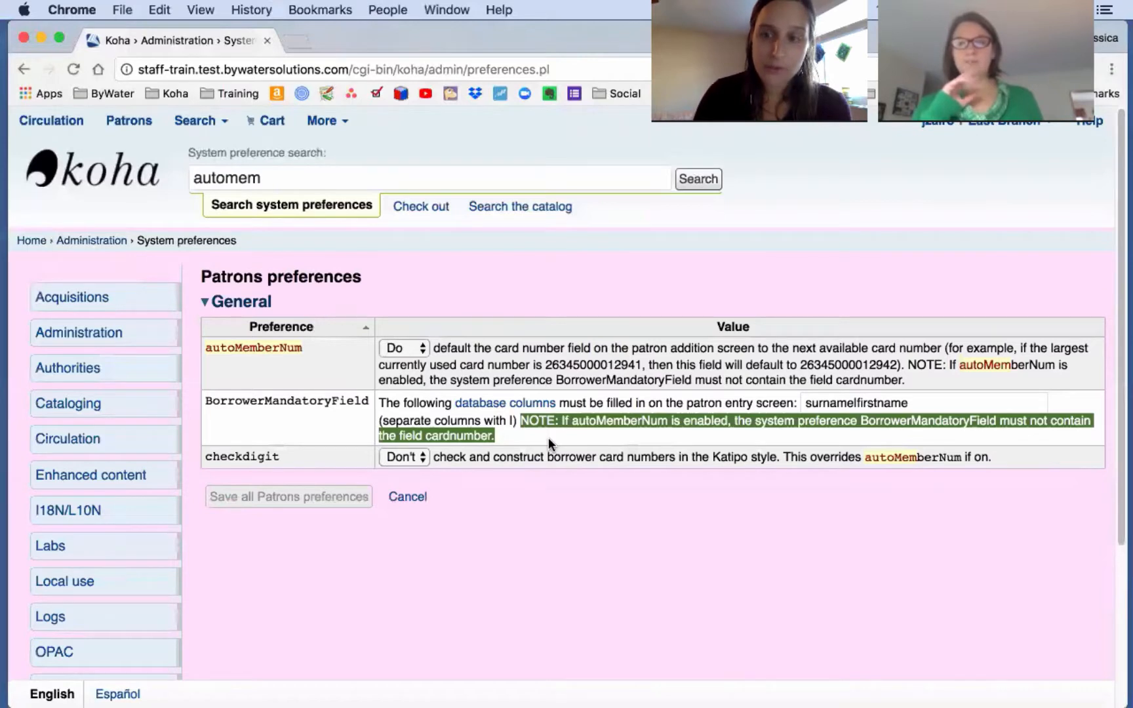
{"action": "left_click", "coordinate": [923, 403]}
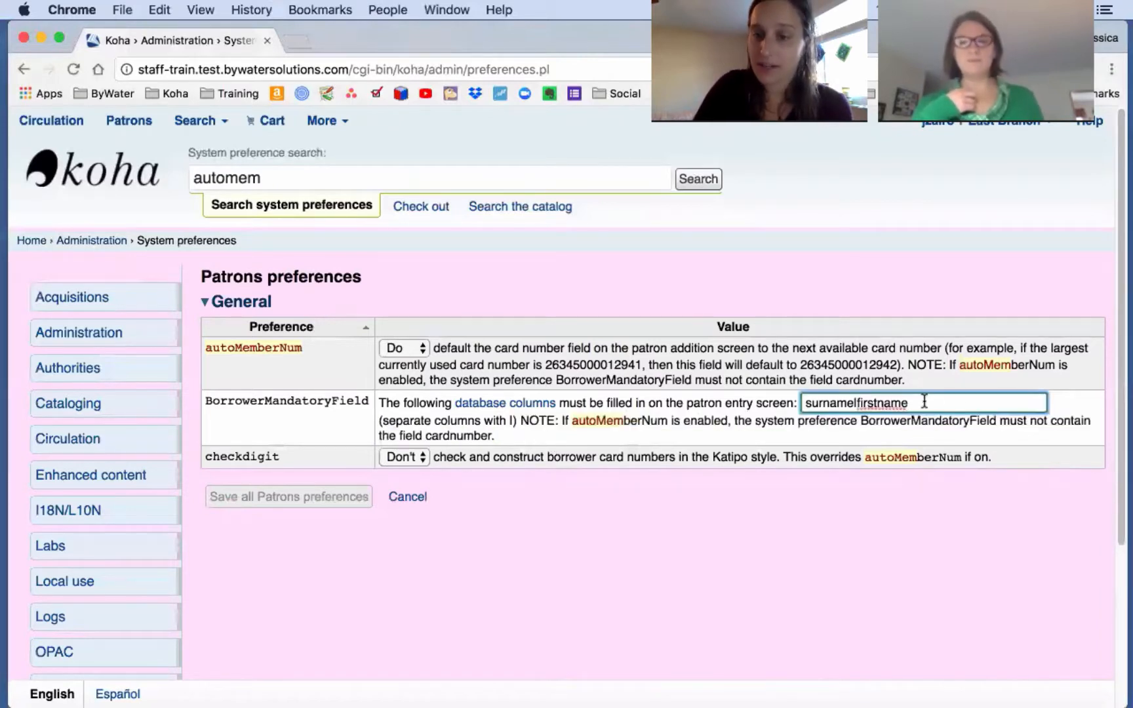
{"action": "left_click", "coordinate": [129, 121]}
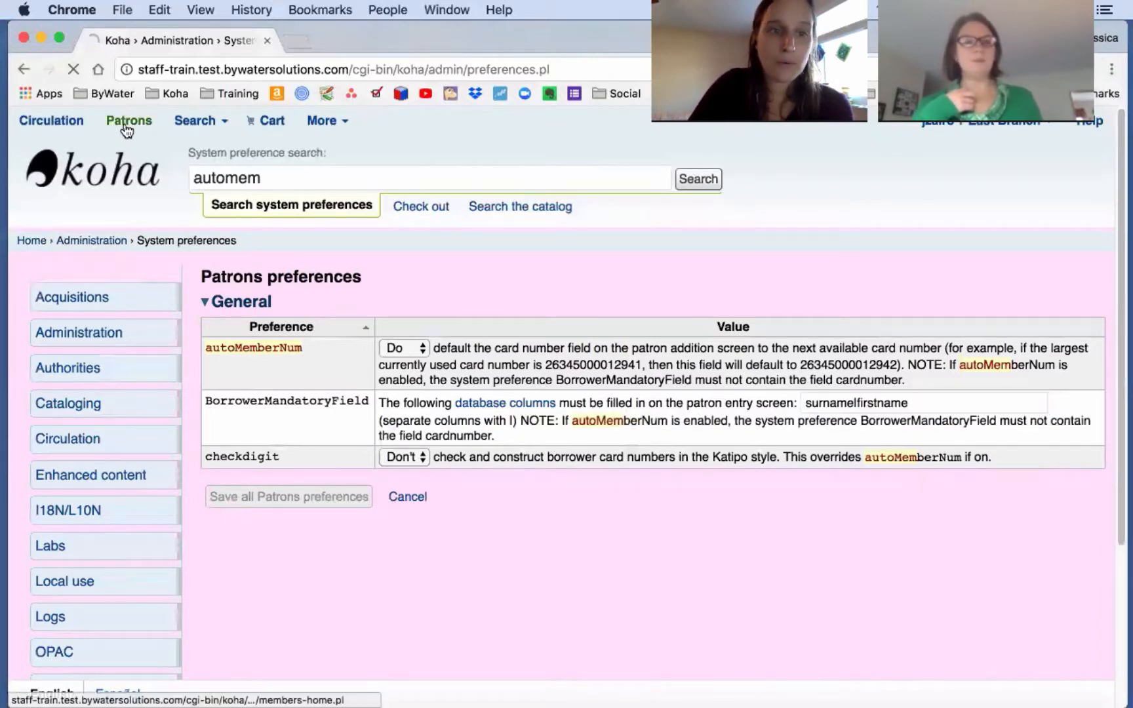
Start a new patron record in the Patron category.
{"action": "left_click", "coordinate": [129, 121]}
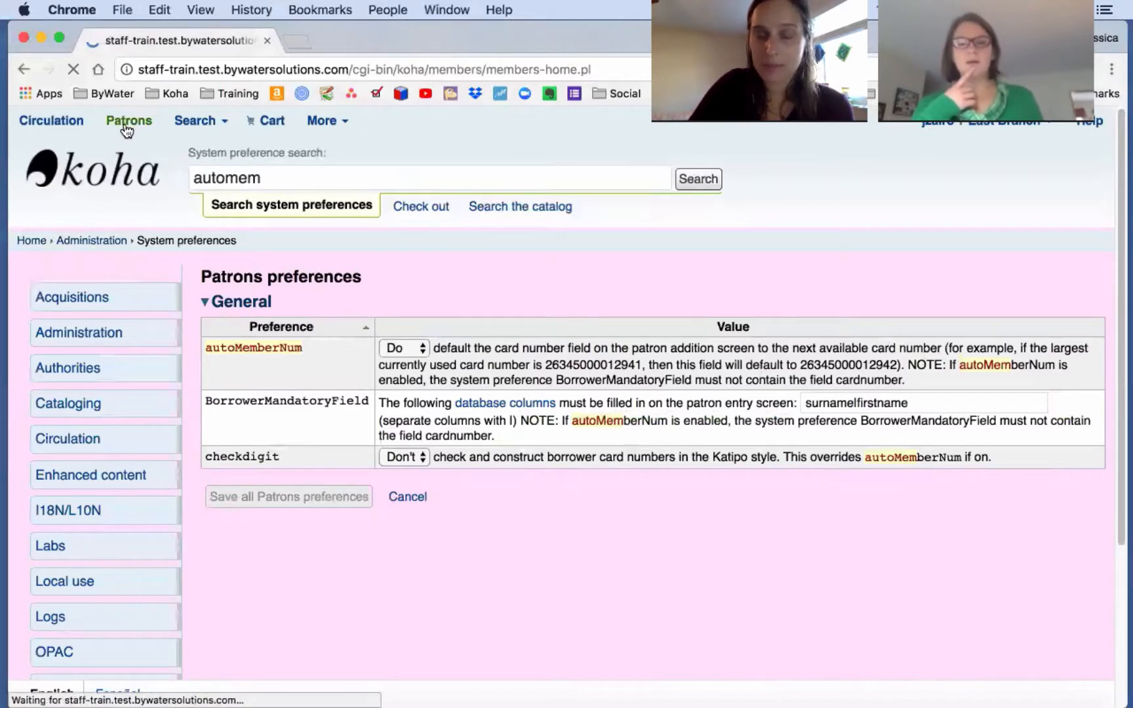
{"action": "left_click", "coordinate": [129, 120]}
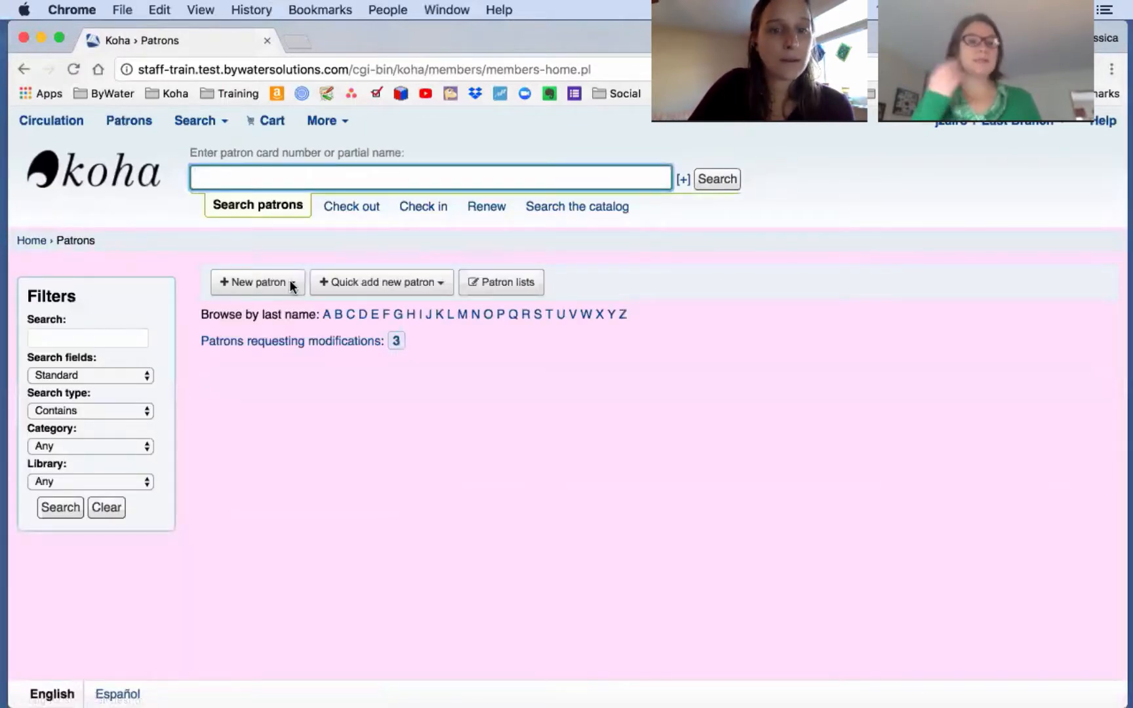
{"action": "left_click", "coordinate": [257, 282]}
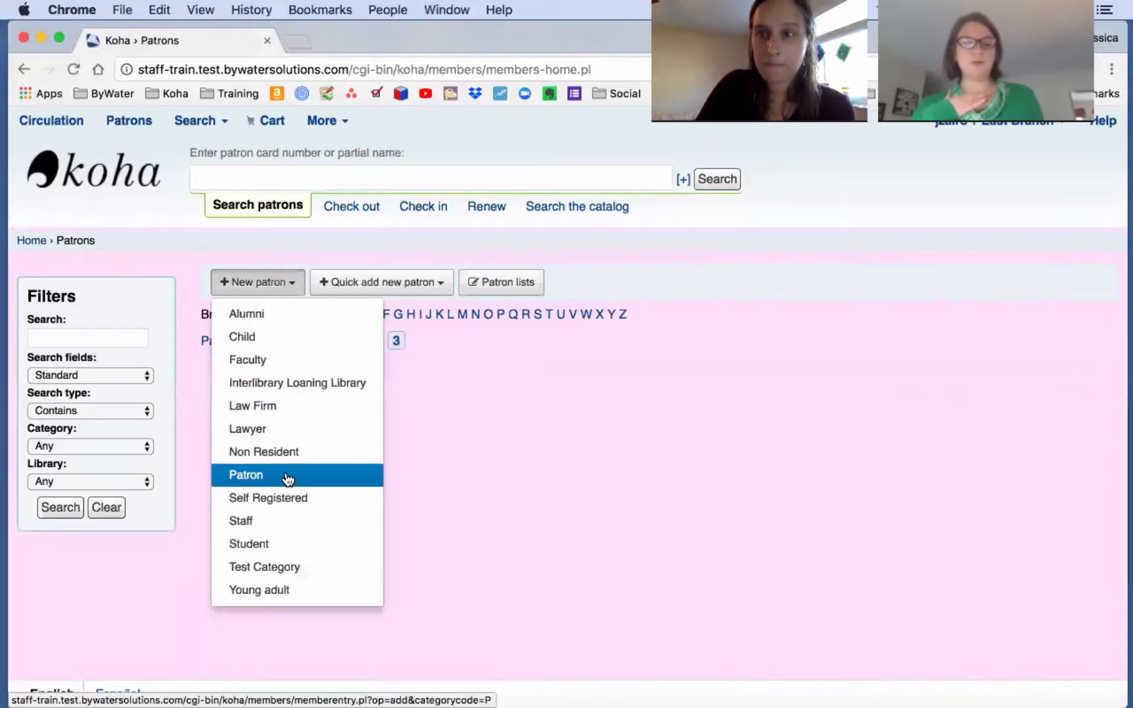
{"action": "left_click", "coordinate": [245, 475]}
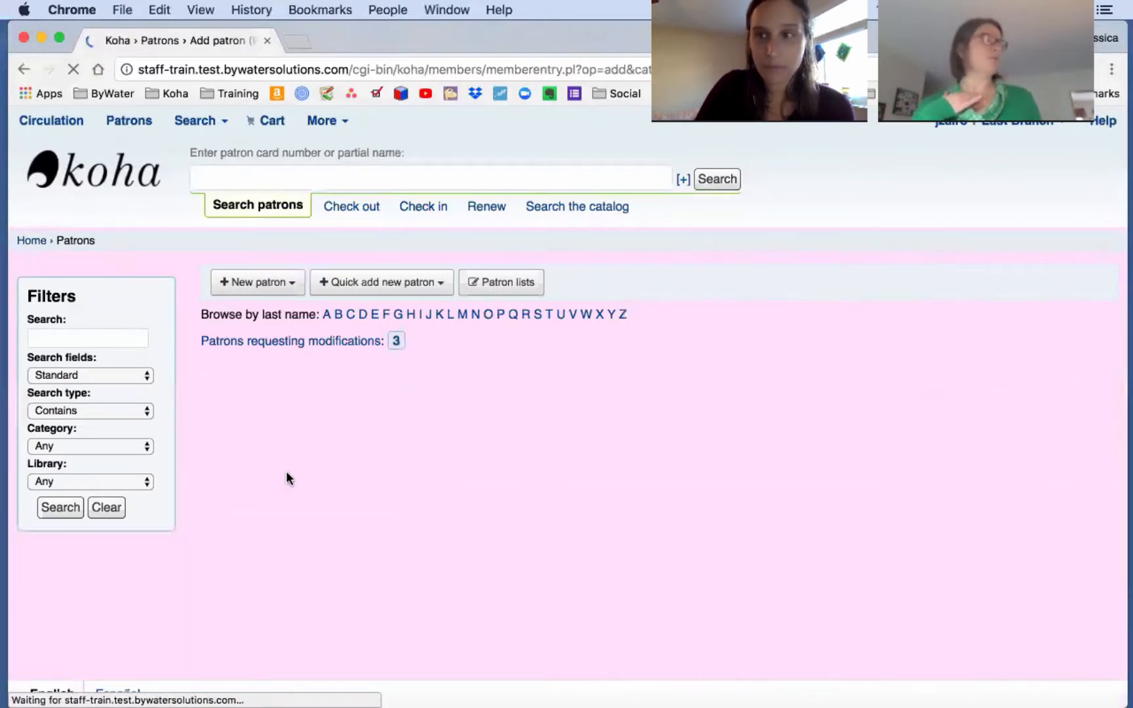
{"action": "left_click", "coordinate": [252, 282]}
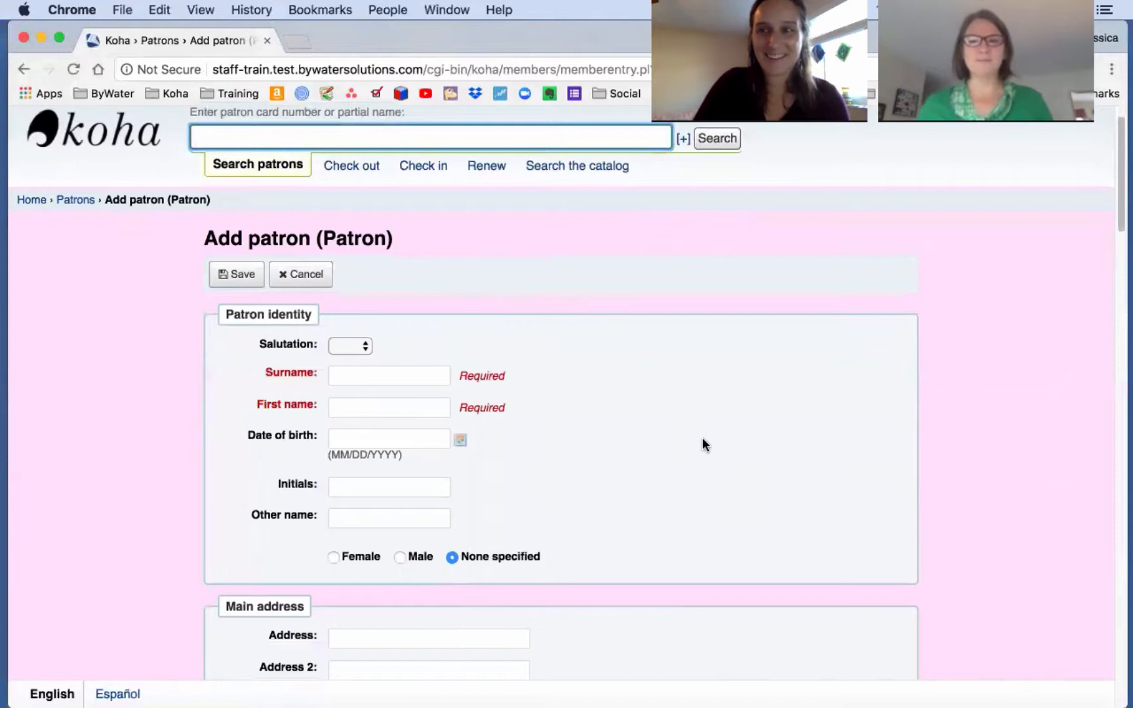
Enter surname Parker, first name Peter and date of birth 11/05/1997.
{"action": "left_click", "coordinate": [388, 376]}
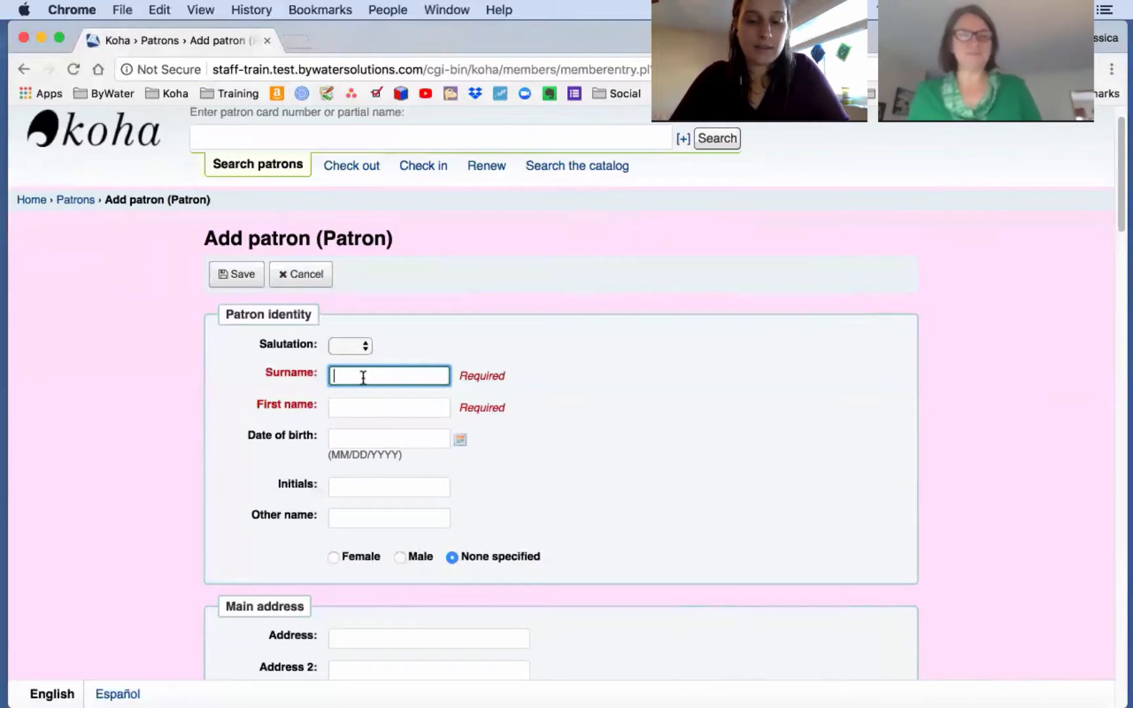
{"action": "type", "text": "Parke"}
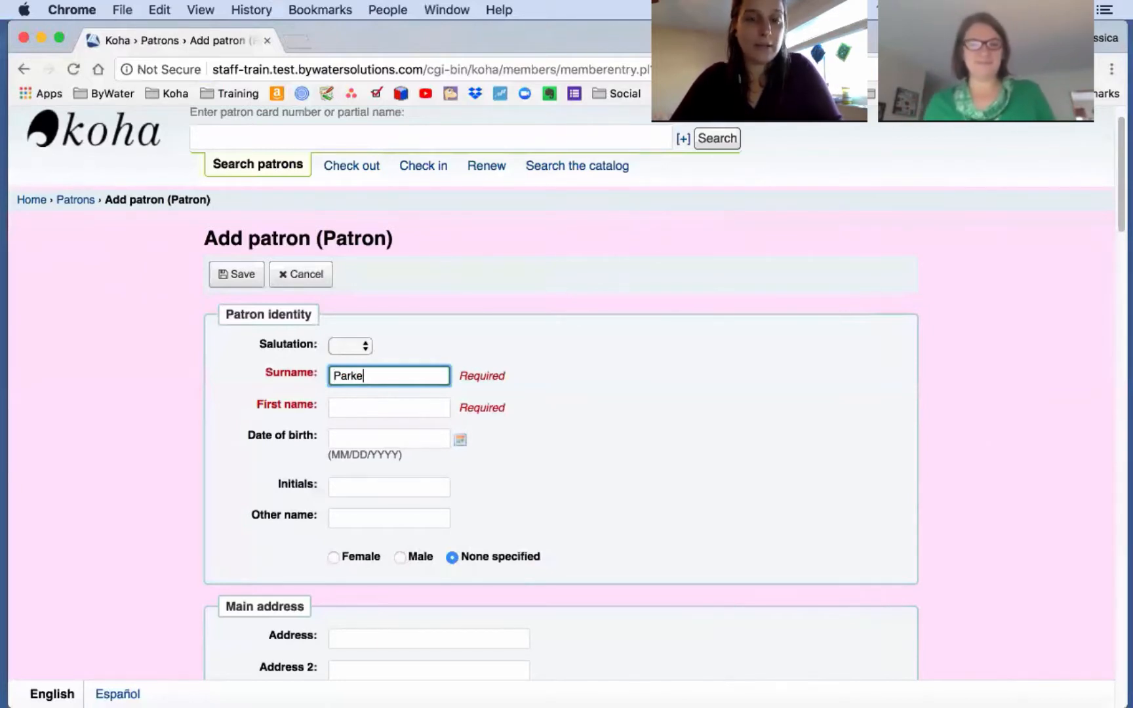
{"action": "type", "text": "Petr"}
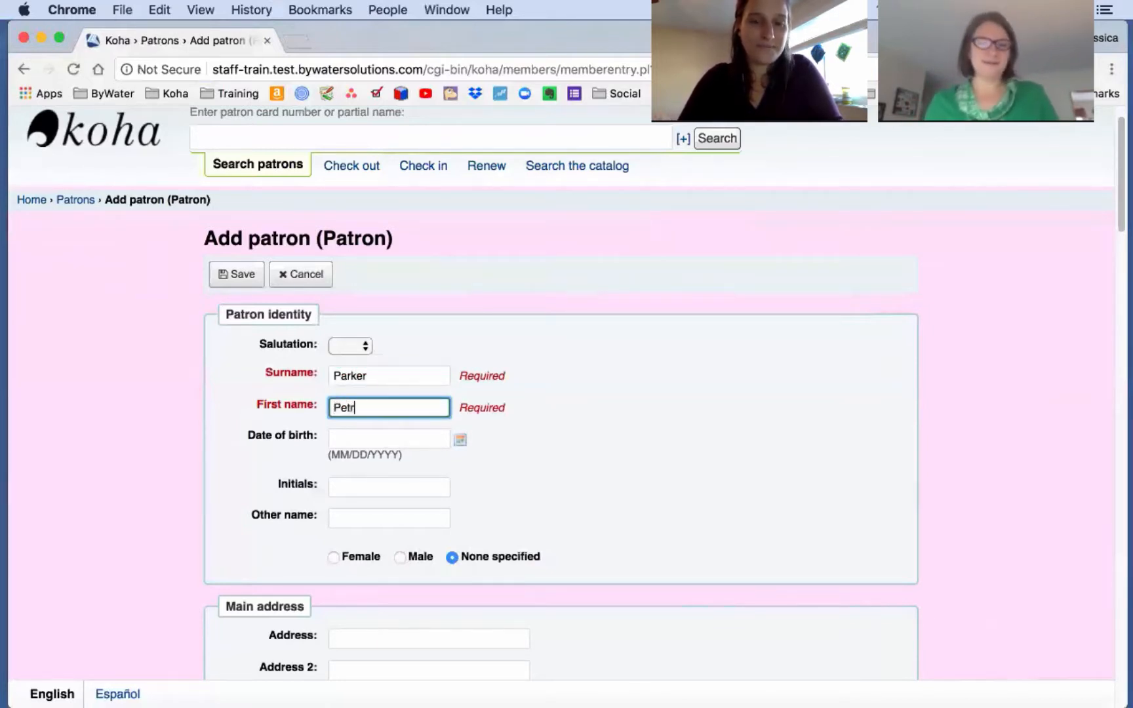
{"action": "left_click", "coordinate": [388, 438]}
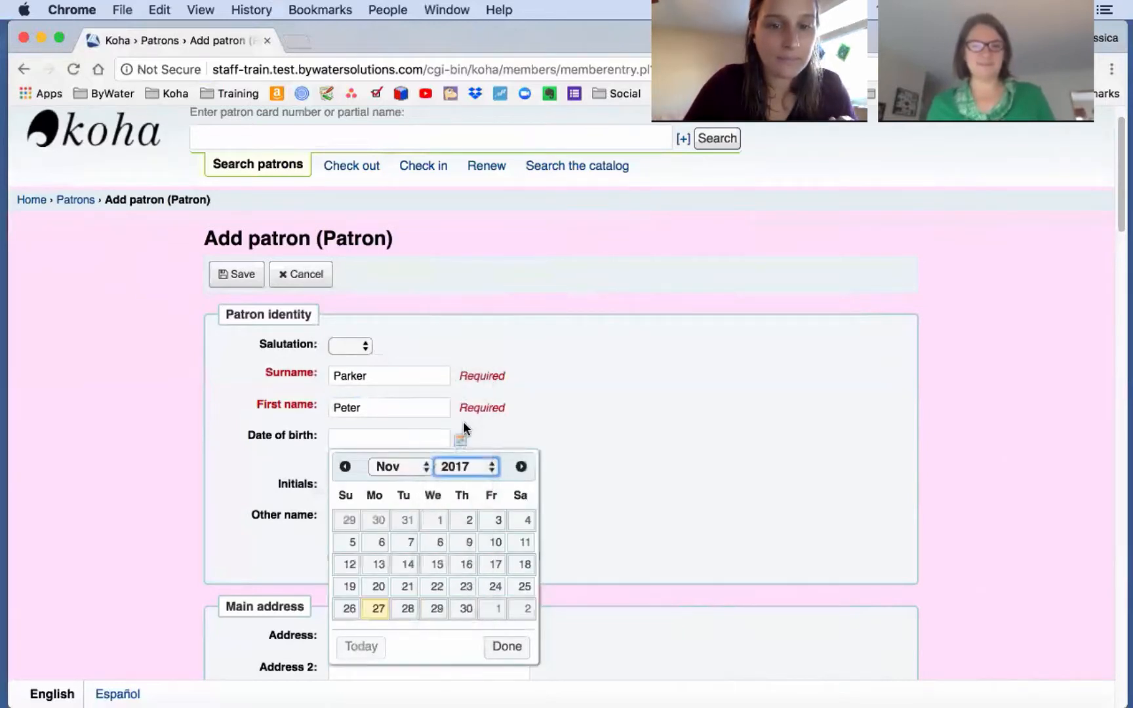
{"action": "left_click", "coordinate": [466, 466]}
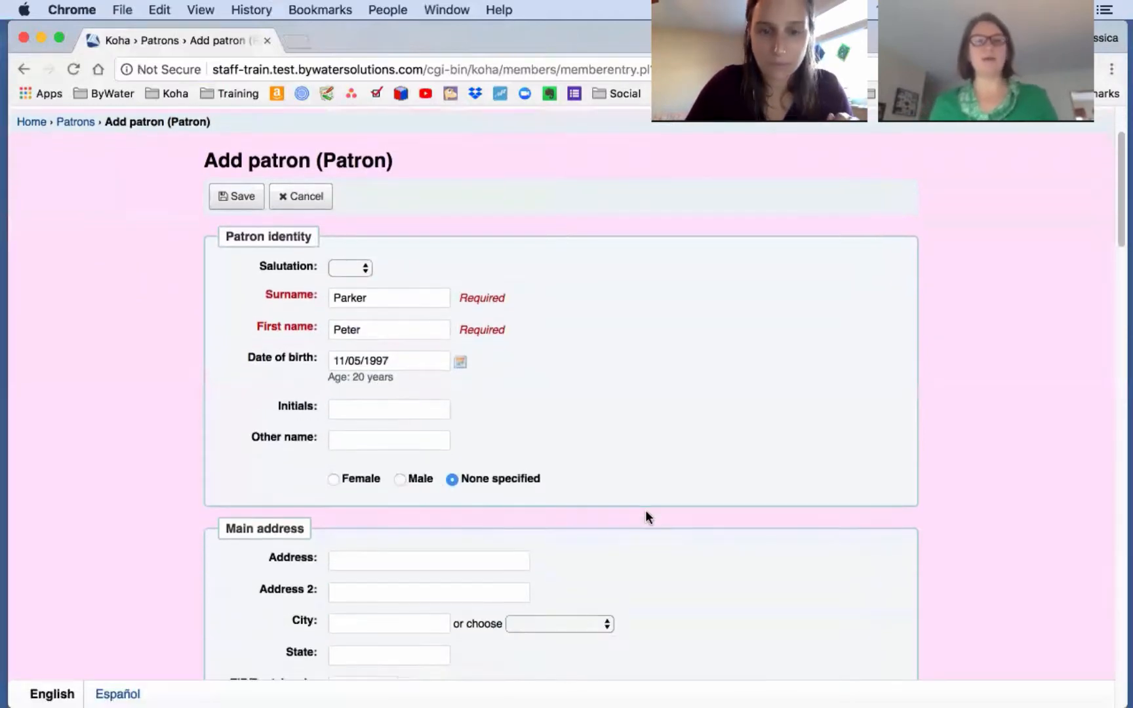
{"action": "scroll", "scroll_direction": "down", "scroll_amount": 3}
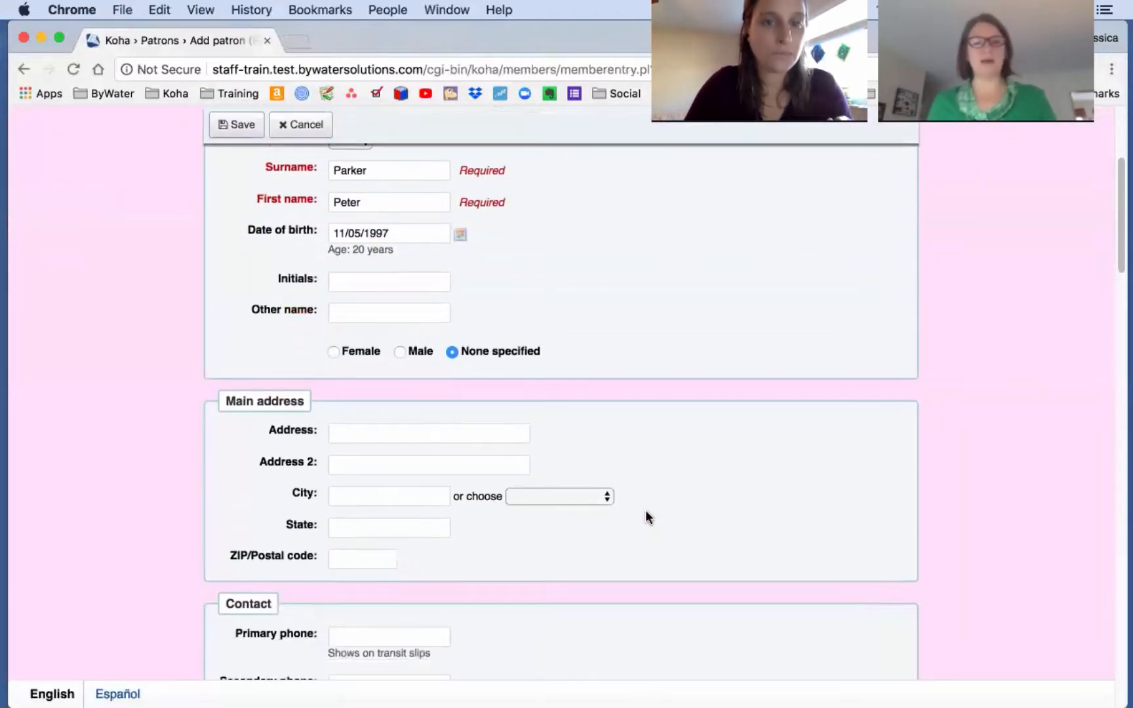
{"action": "scroll", "scroll_direction": "down", "scroll_amount": 3}
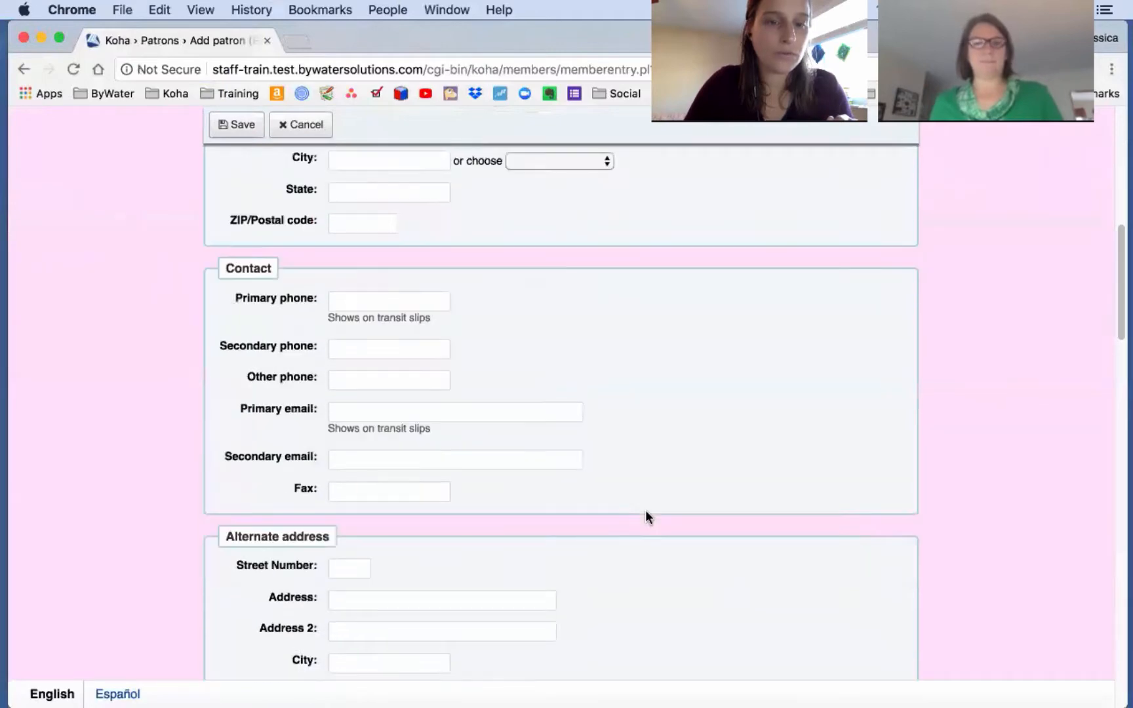
{"action": "scroll", "scroll_direction": "down", "scroll_amount": 3}
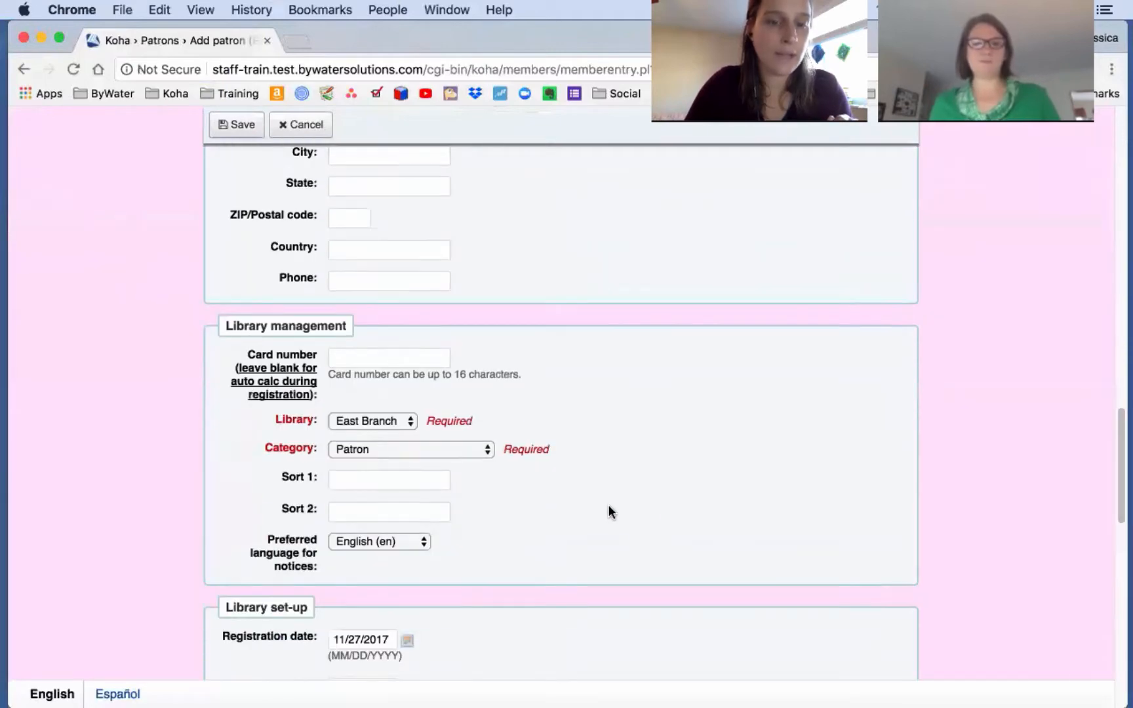
{"action": "mouse_move", "coordinate": [231, 372]}
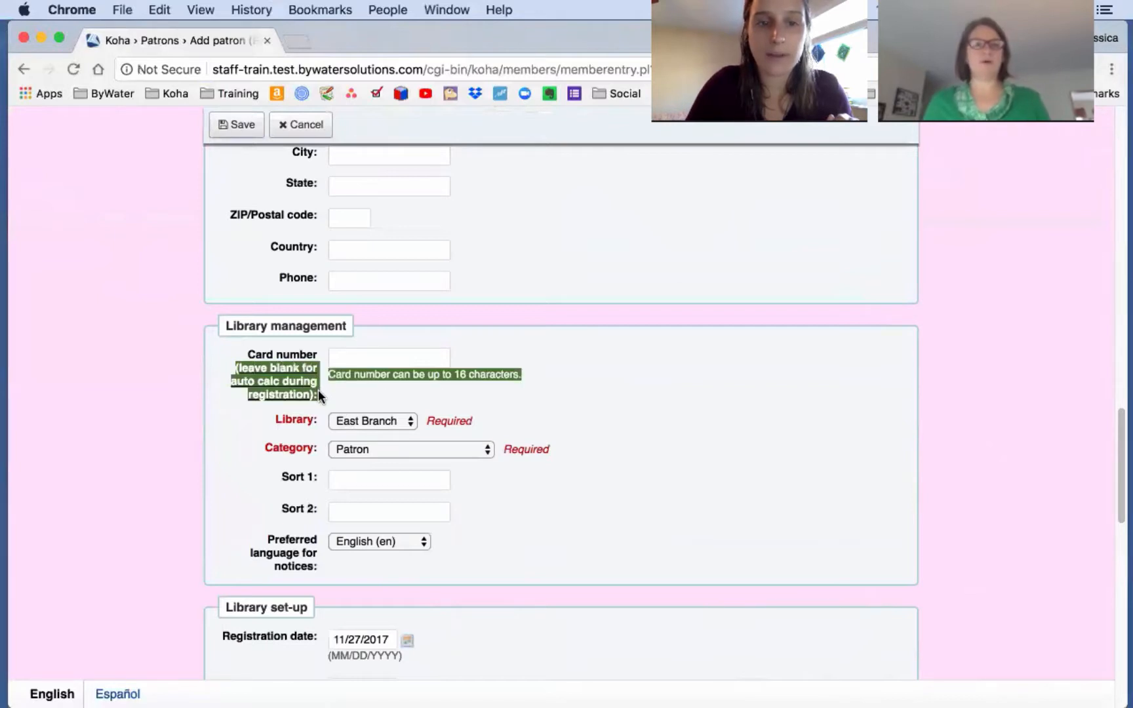
{"action": "mouse_move", "coordinate": [598, 521]}
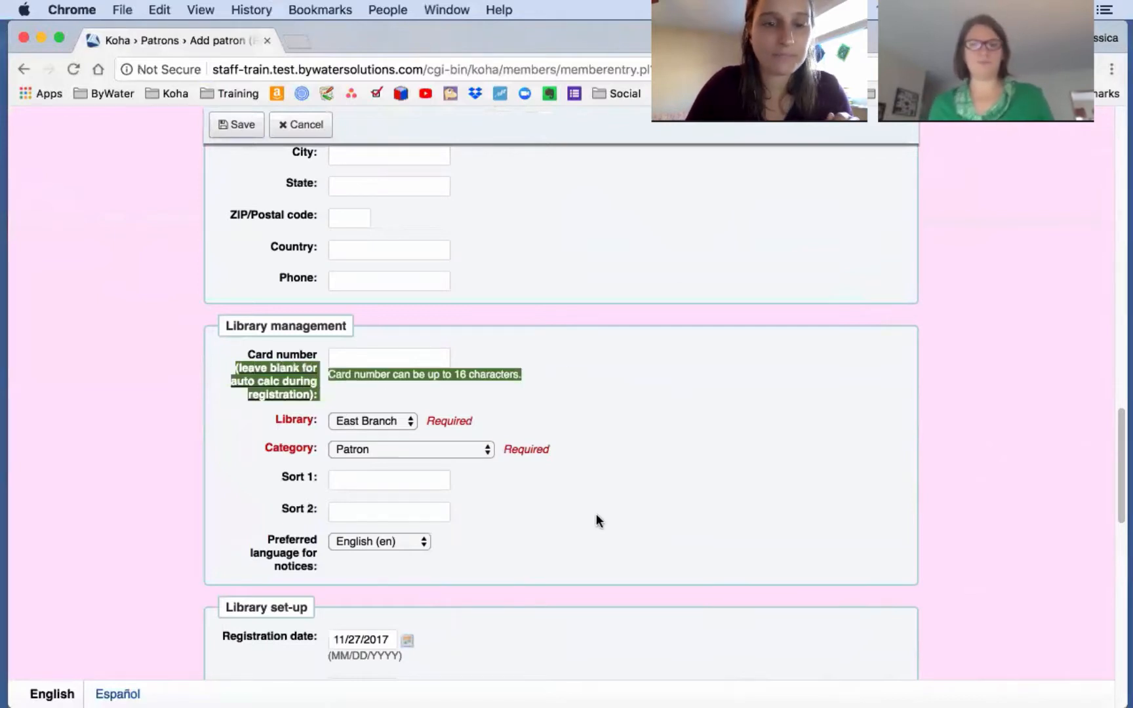
{"action": "scroll", "scroll_direction": "down", "scroll_amount": 3}
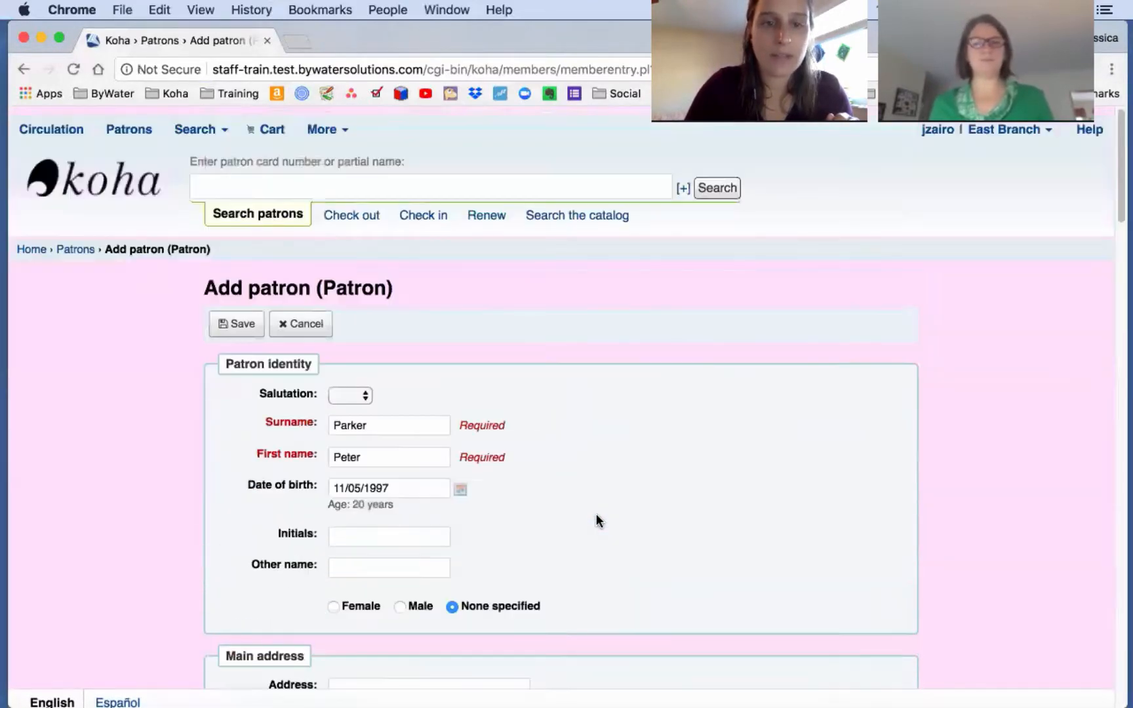
{"action": "left_click", "coordinate": [236, 315]}
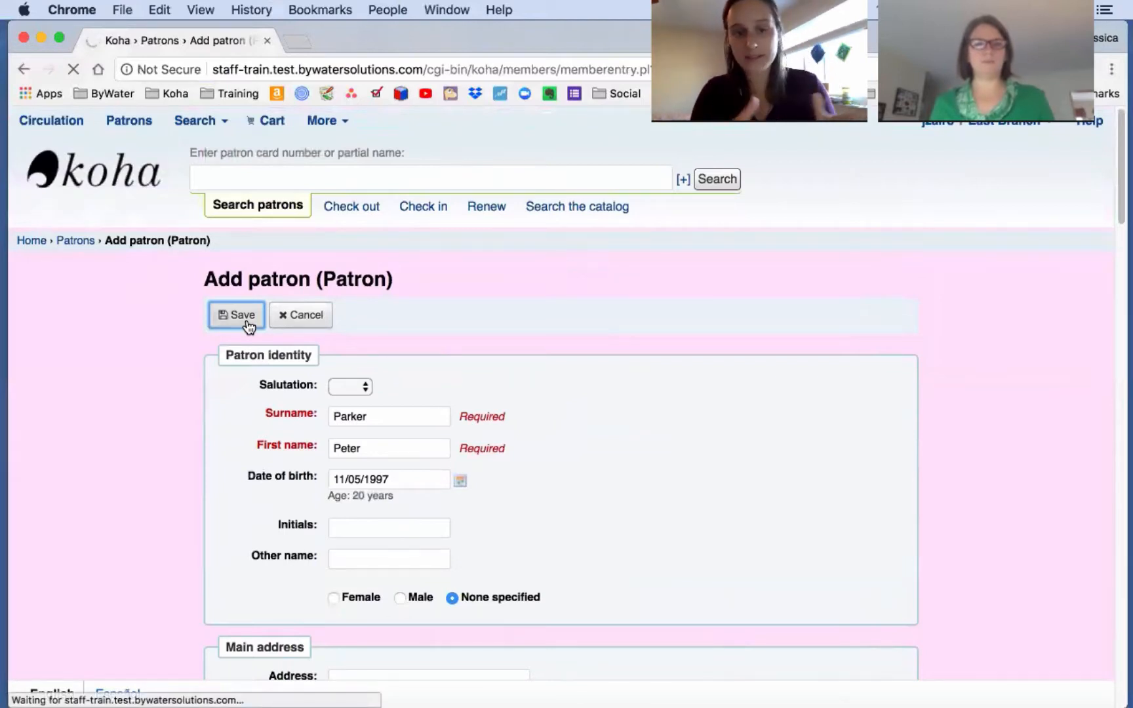
{"action": "left_click", "coordinate": [237, 314]}
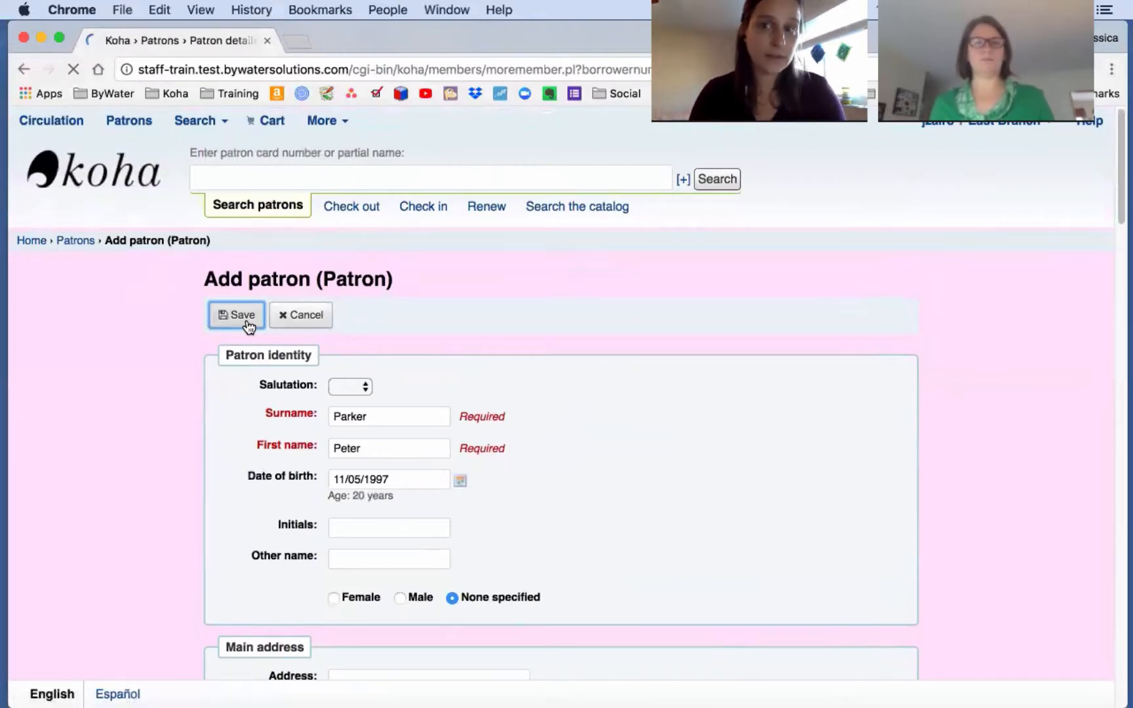
{"action": "left_click", "coordinate": [236, 314]}
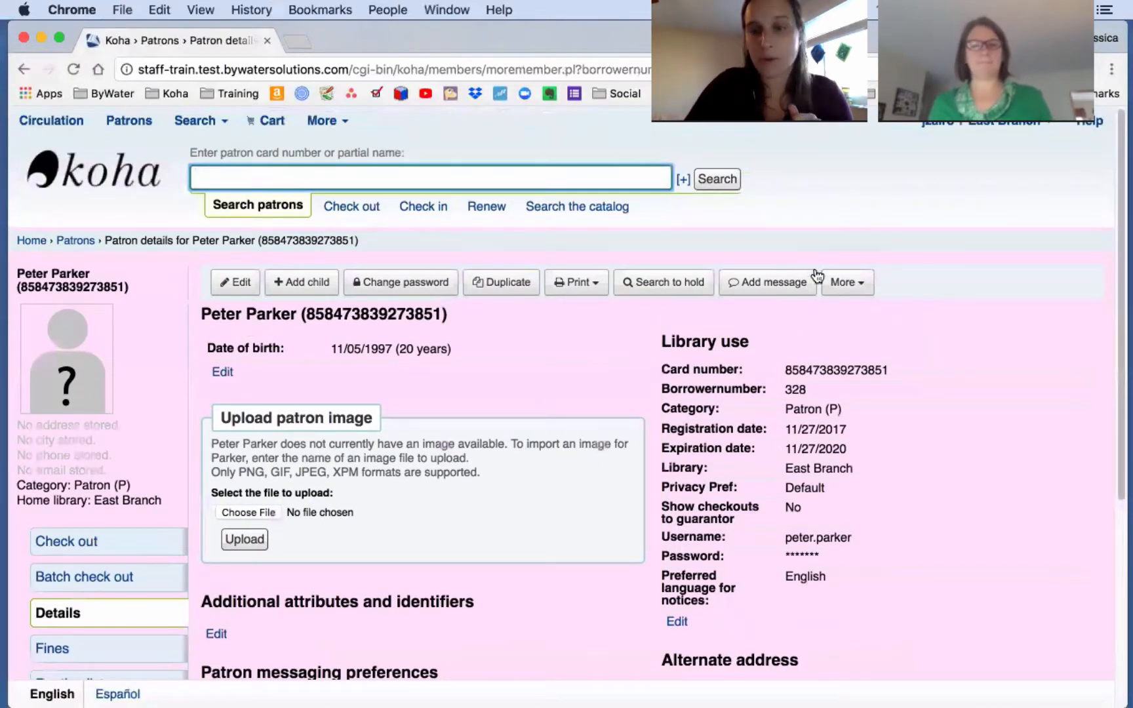